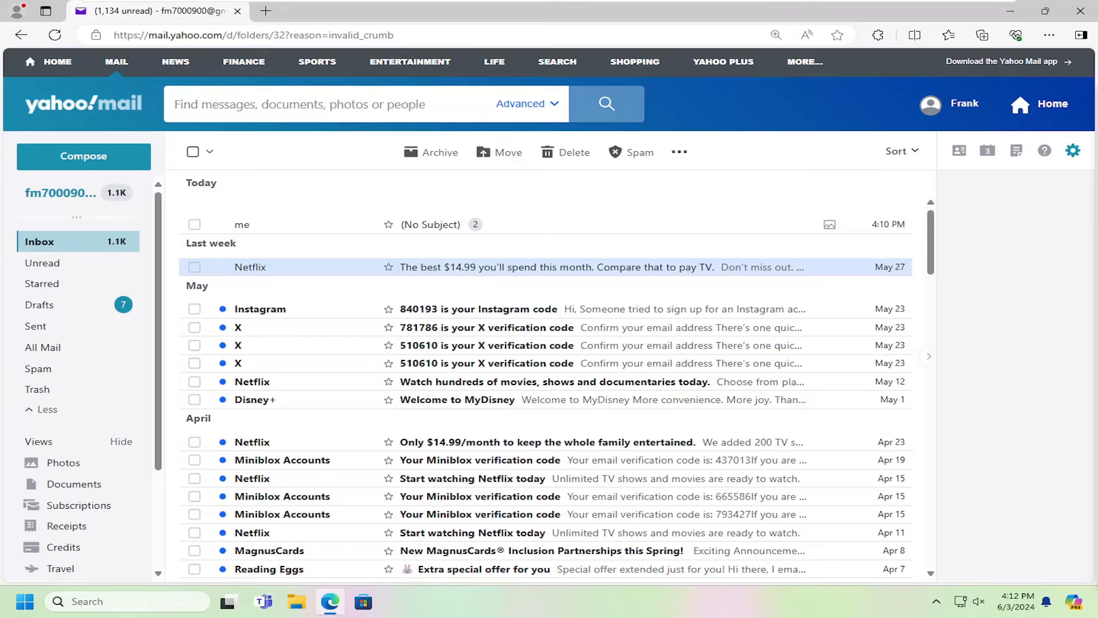
# - Select the (No Subject) email and open its conversation with the 1.jpg attachment
pyautogui.click(193, 224)
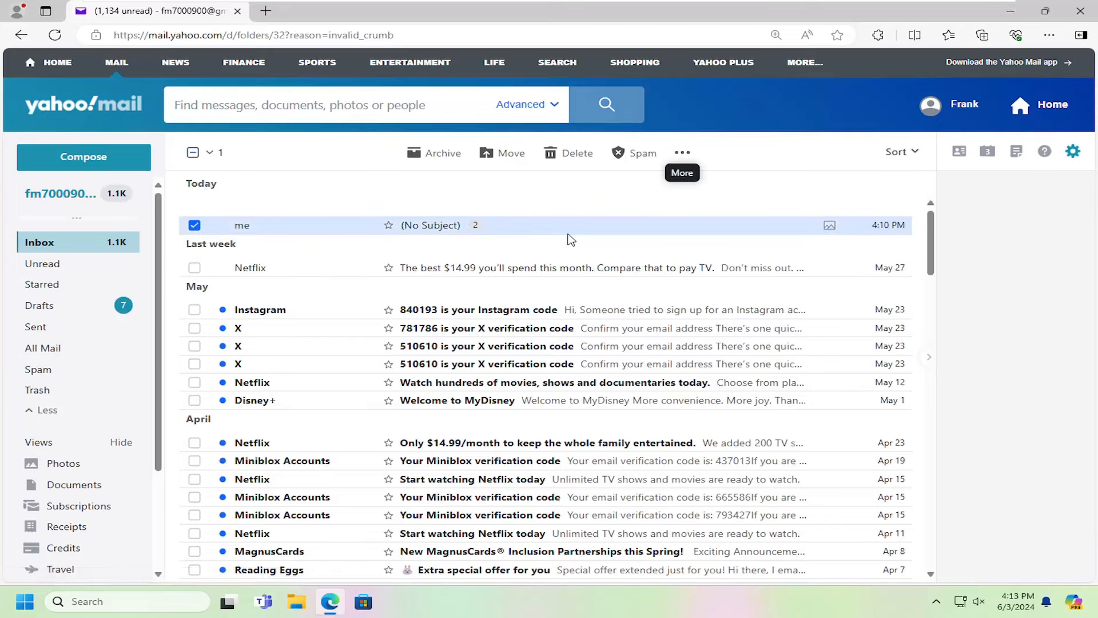
pyautogui.click(431, 225)
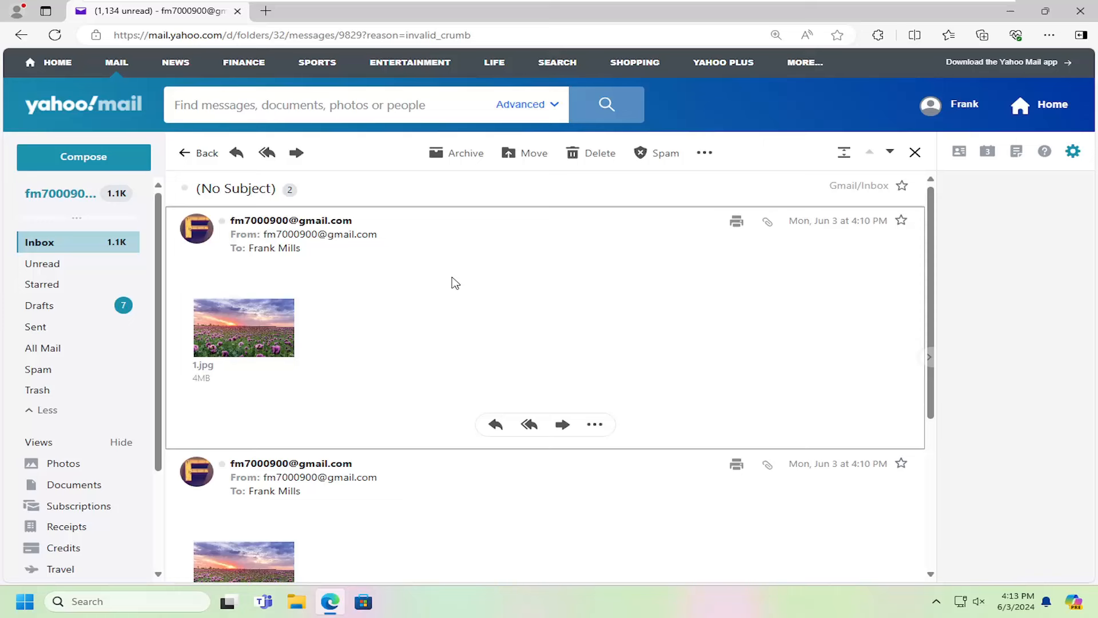
pyautogui.moveTo(736, 220)
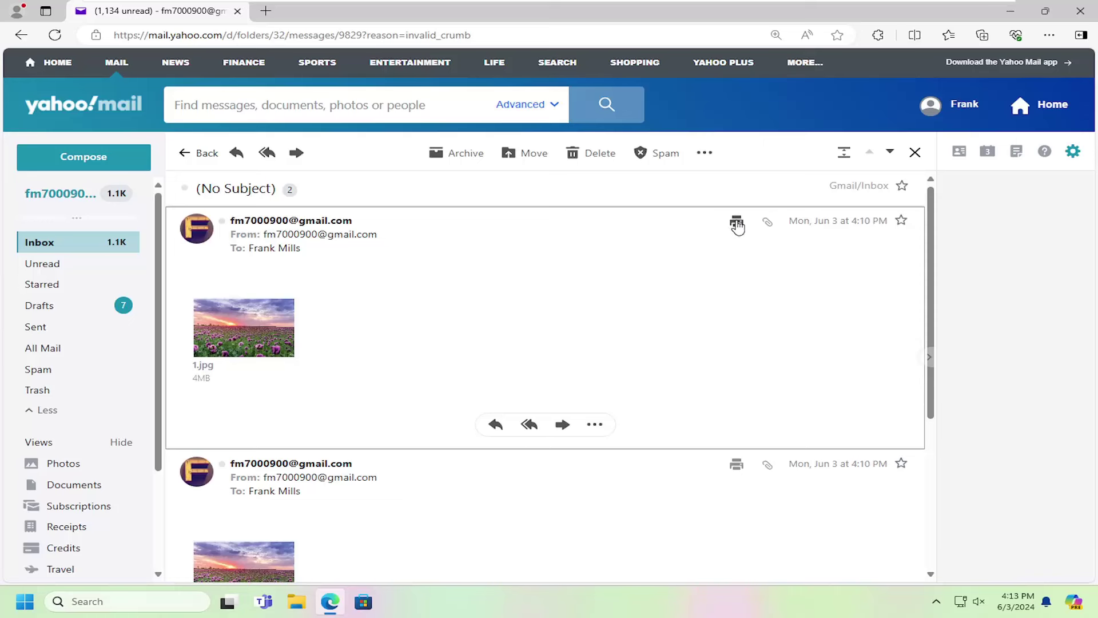
# - Preview printing the message with Microsoft Print to PDF, cancel it, and return to the inbox
pyautogui.click(736, 221)
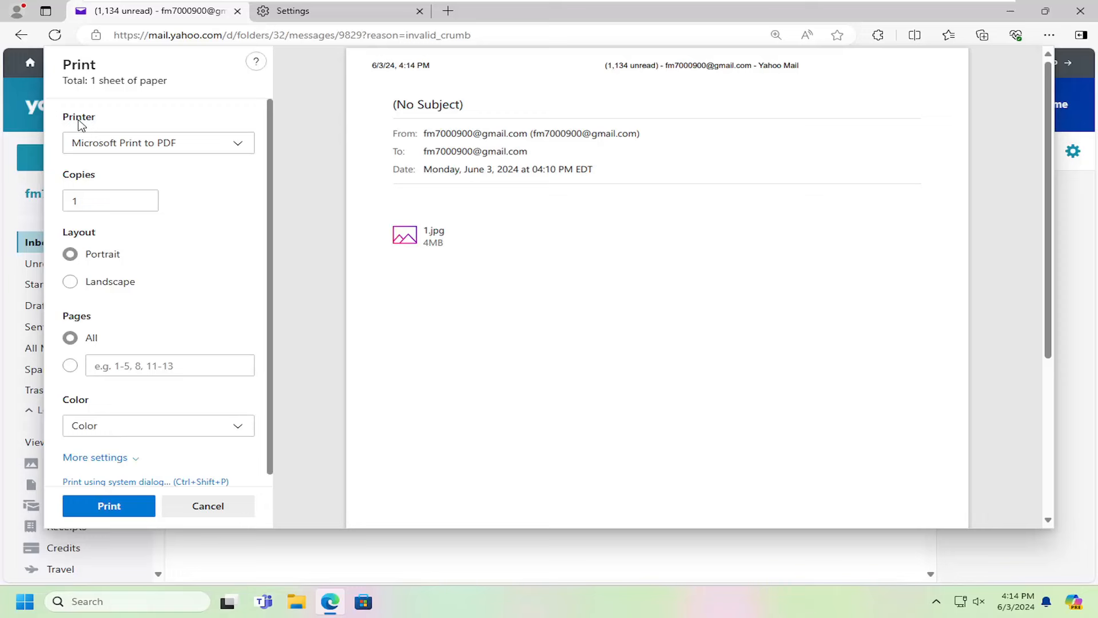
pyautogui.click(158, 143)
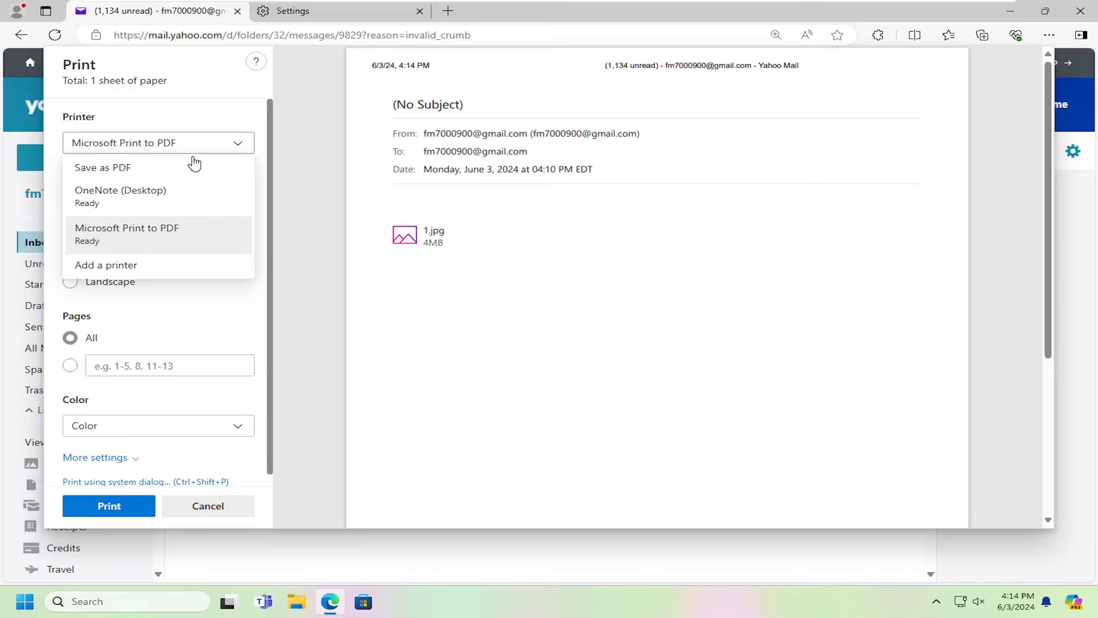
pyautogui.moveTo(147, 228)
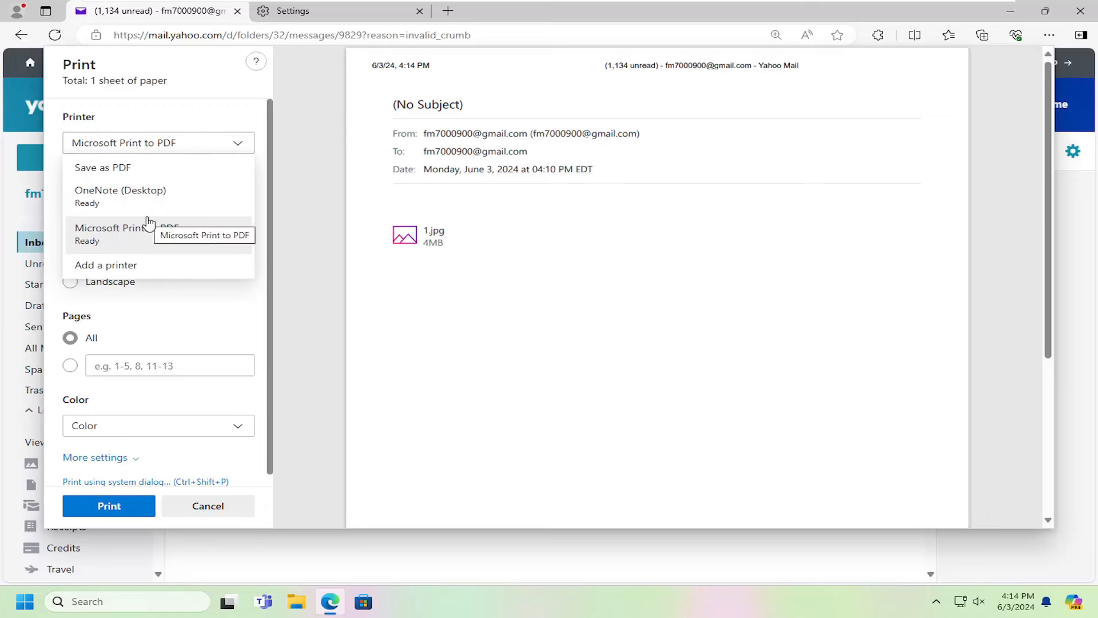
pyautogui.moveTo(109, 196)
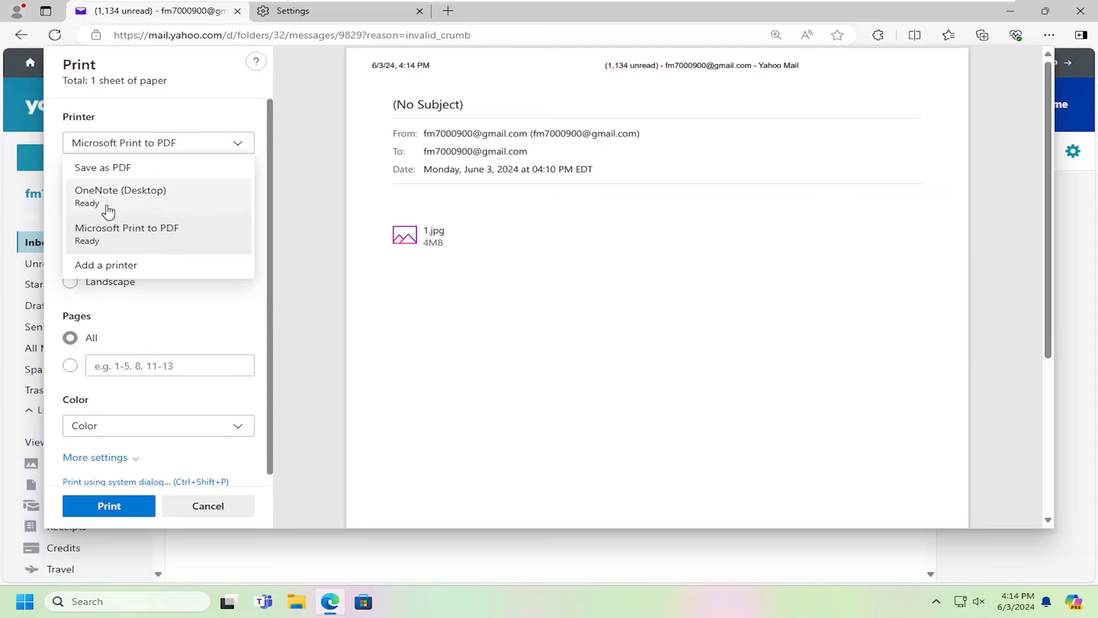
pyautogui.moveTo(127, 234)
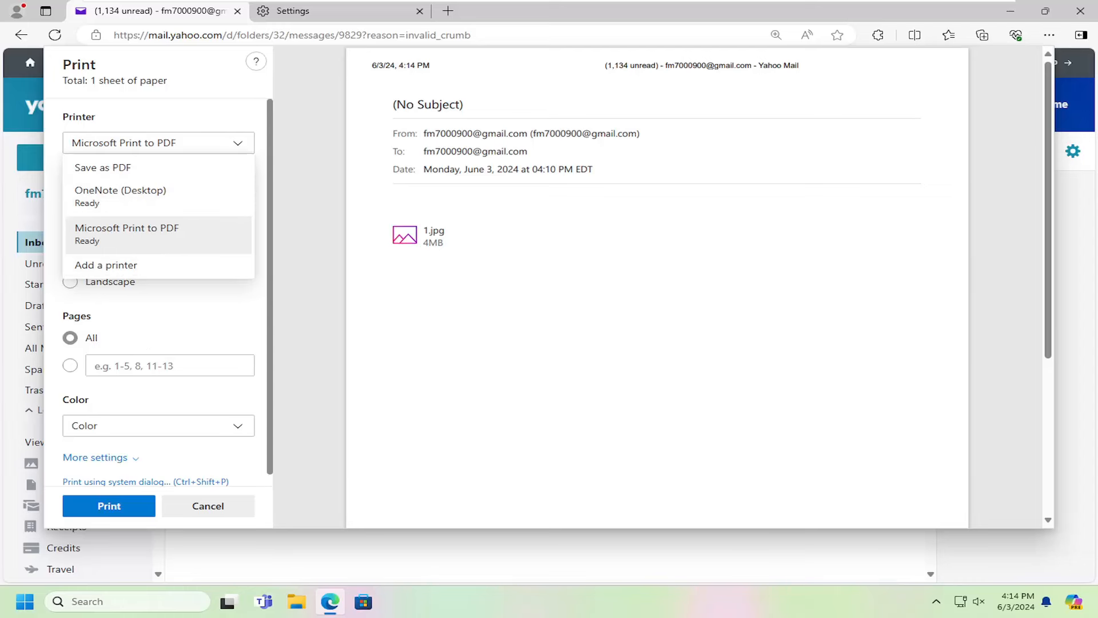
pyautogui.moveTo(97, 542)
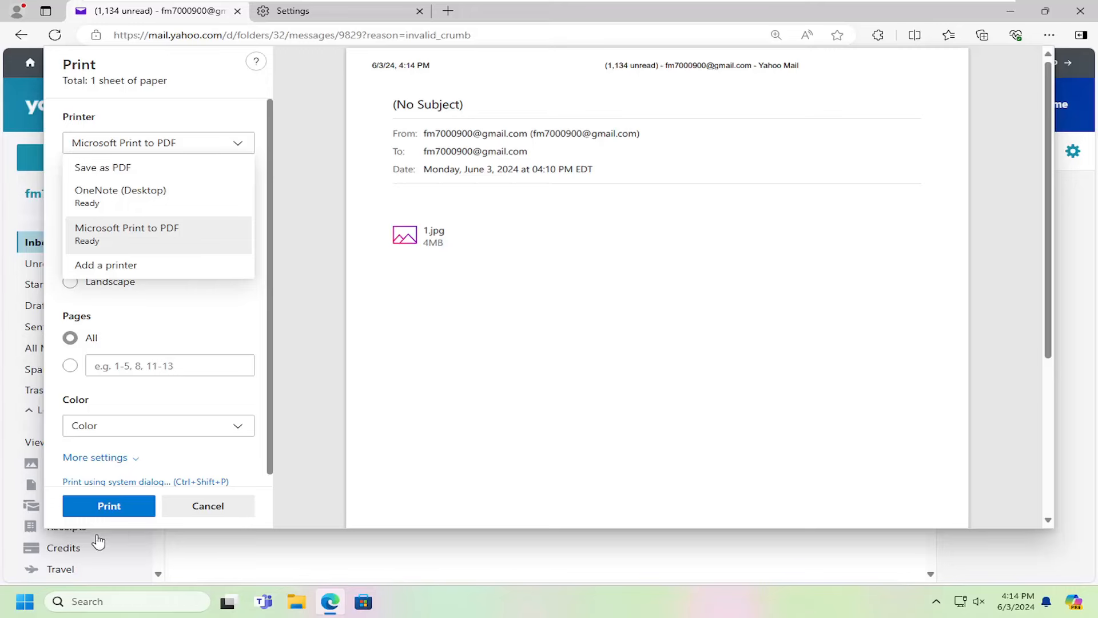
pyautogui.click(207, 506)
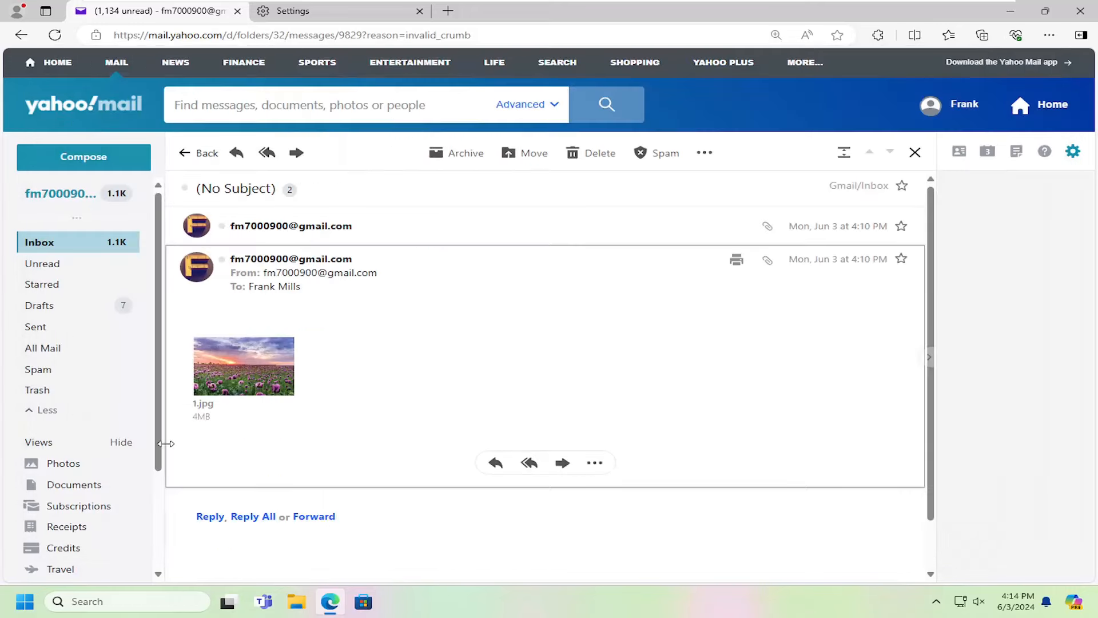
pyautogui.click(198, 153)
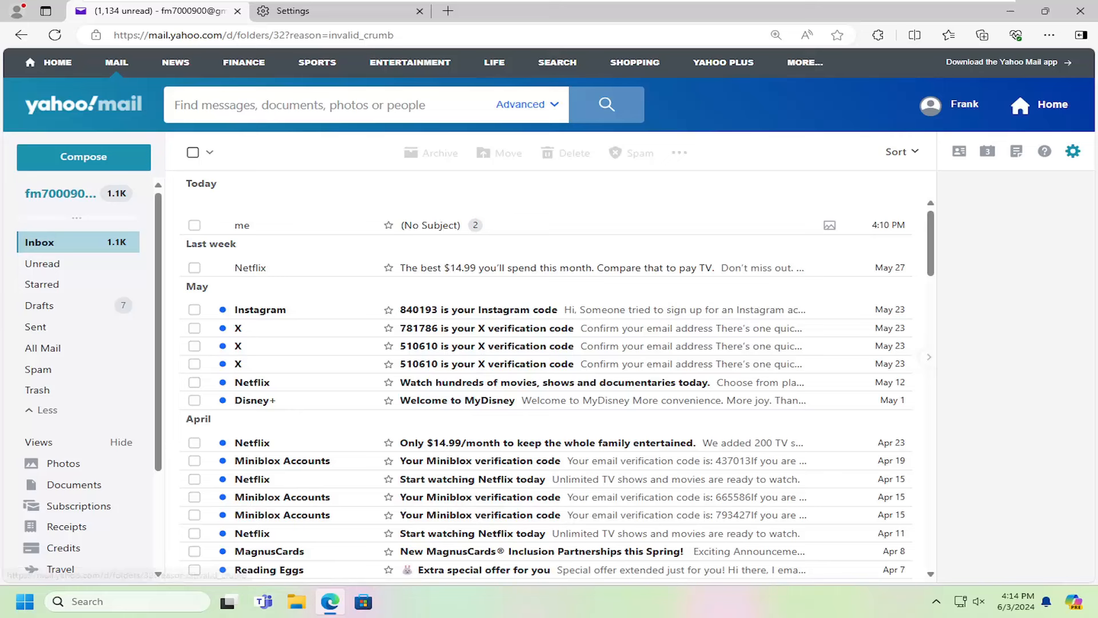